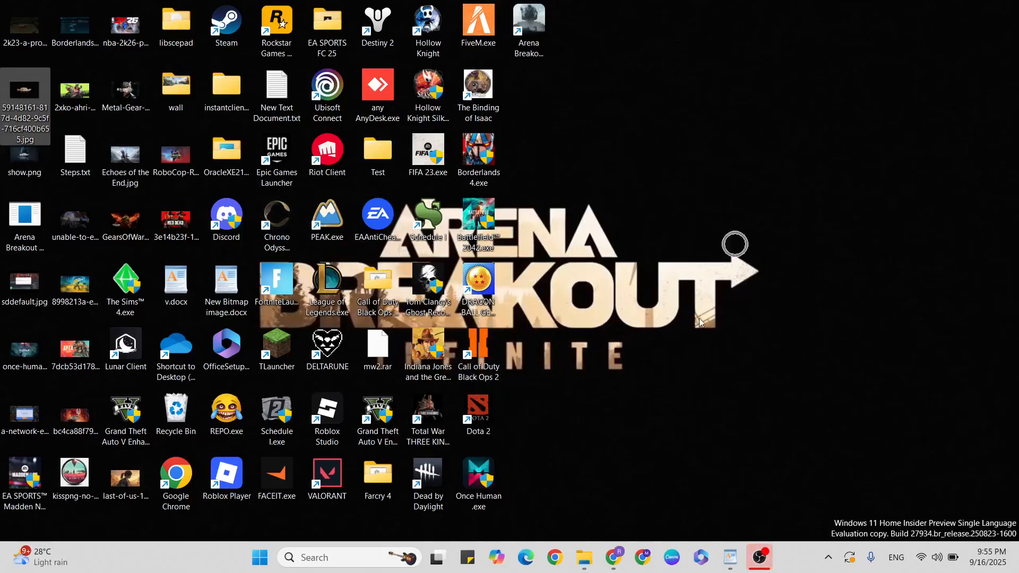
# Open v.docx from the desktop and scroll through the launch-fix tutorial.
pyautogui.doubleClick(176, 280)
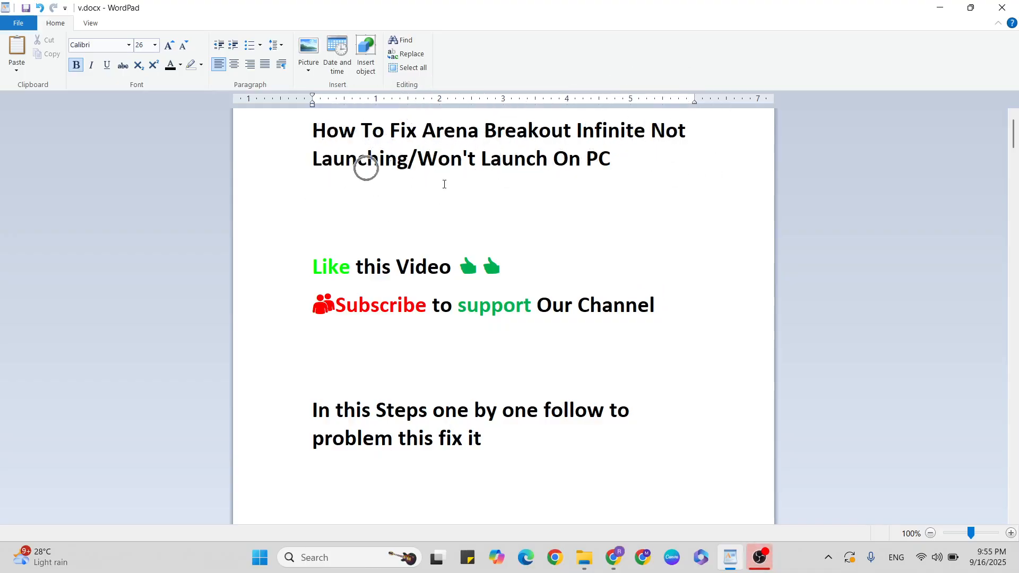
pyautogui.moveTo(583, 162)
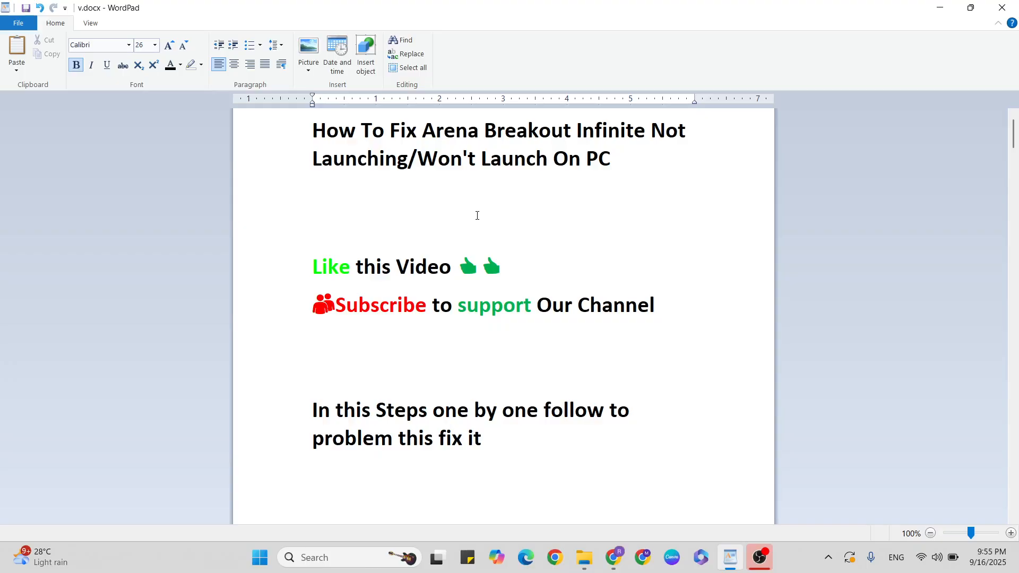
pyautogui.moveTo(388, 216)
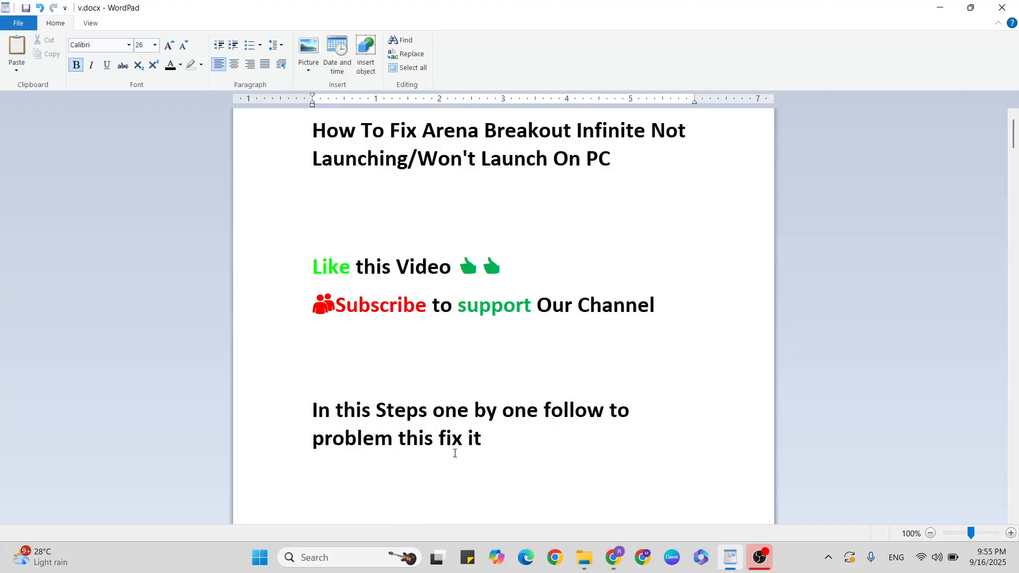
pyautogui.scroll(-3)
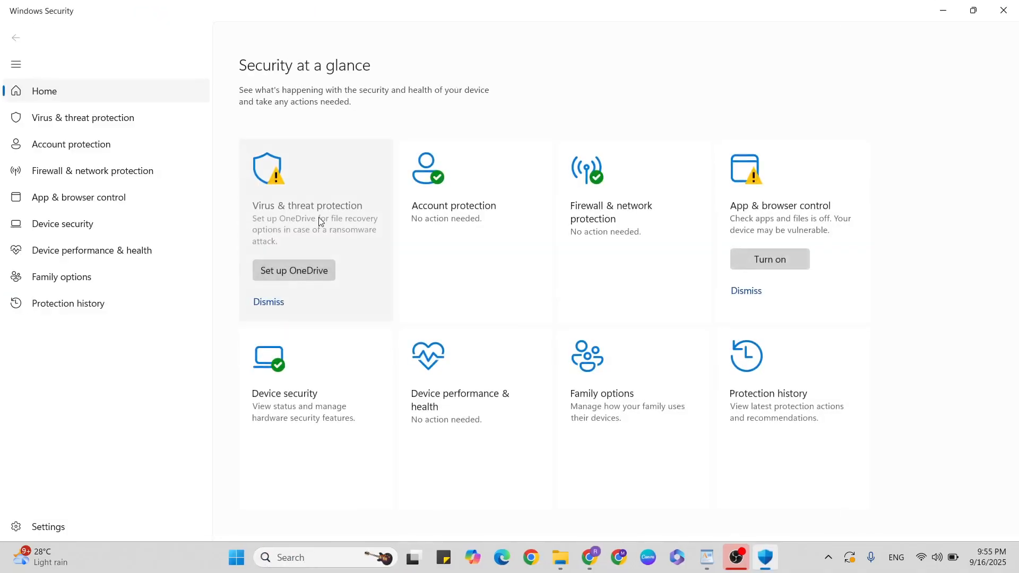
# Add the Desktop's Arena Breakout Infinite file as a Defender file exclusion.
pyautogui.click(82, 118)
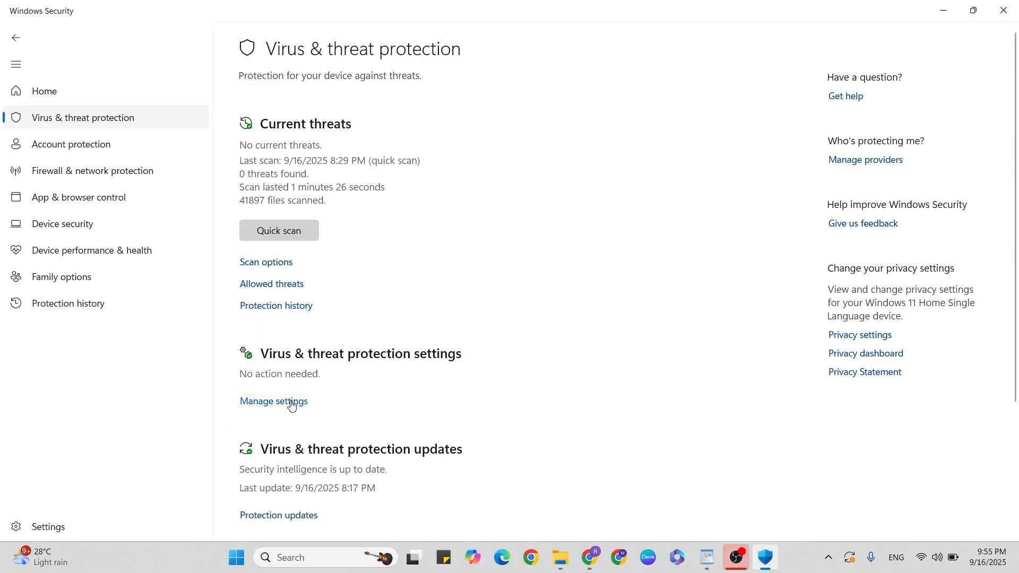
pyautogui.click(273, 401)
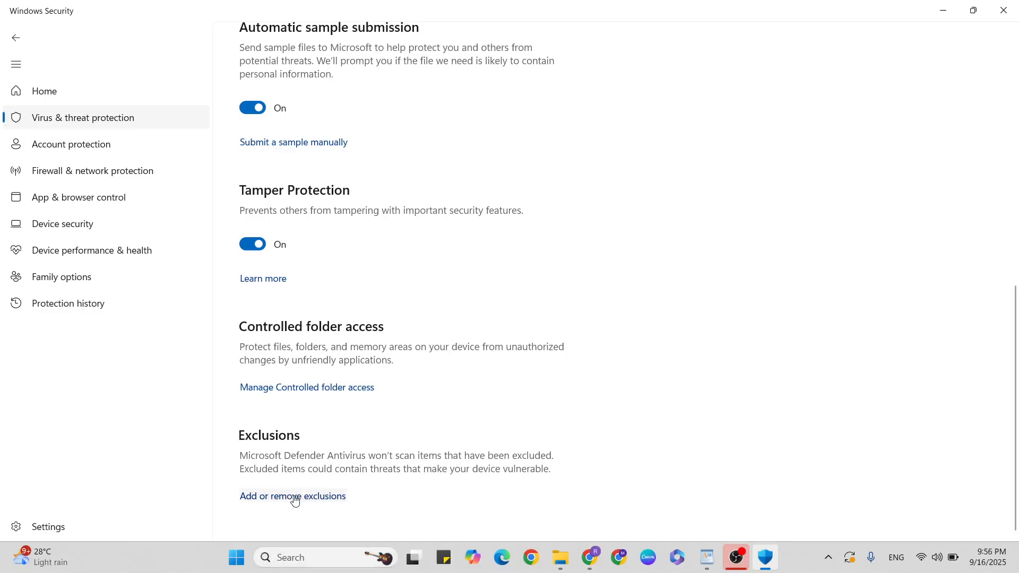
pyautogui.click(292, 496)
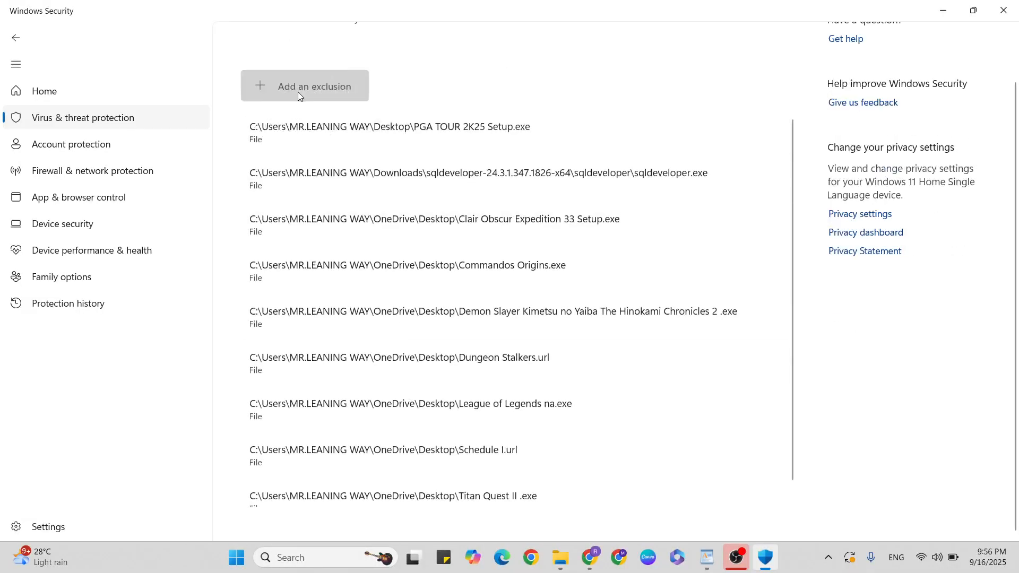
pyautogui.click(313, 85)
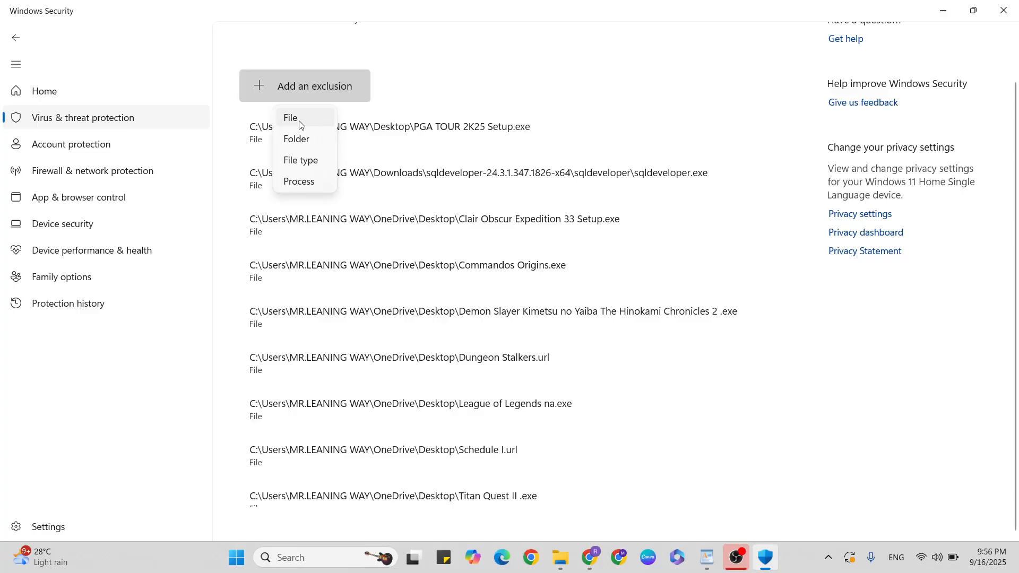
pyautogui.click(290, 118)
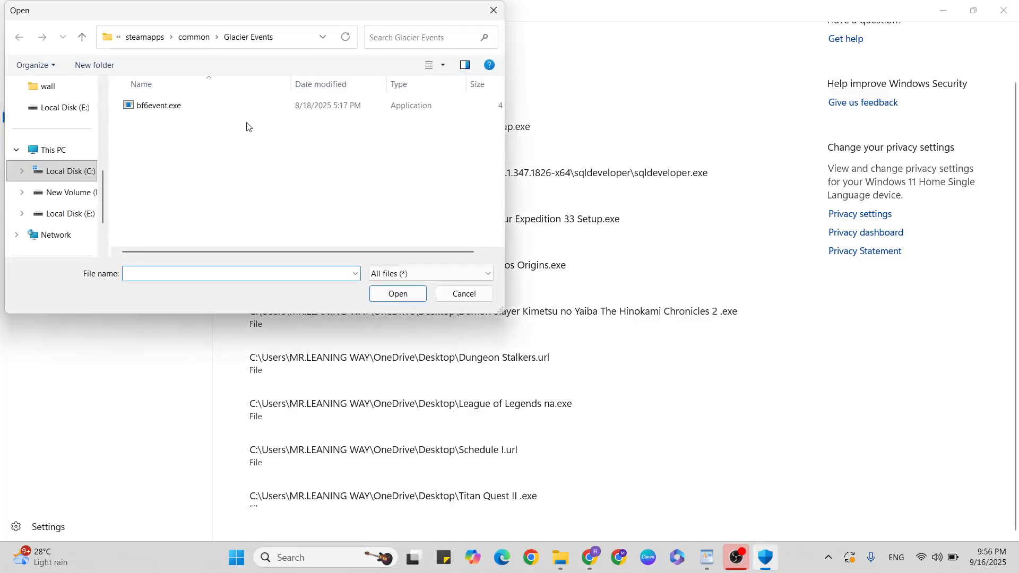
pyautogui.click(55, 175)
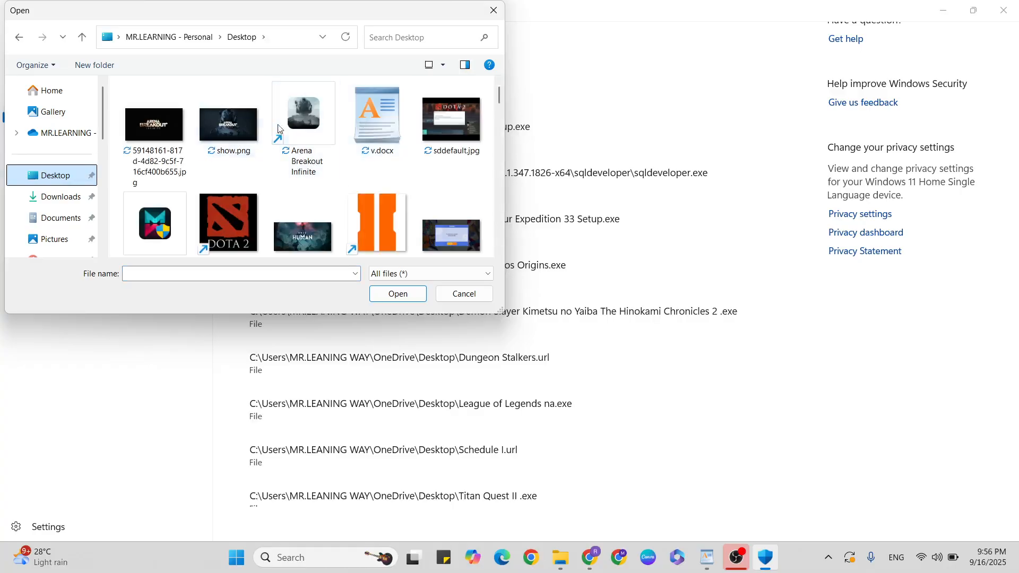
pyautogui.click(303, 114)
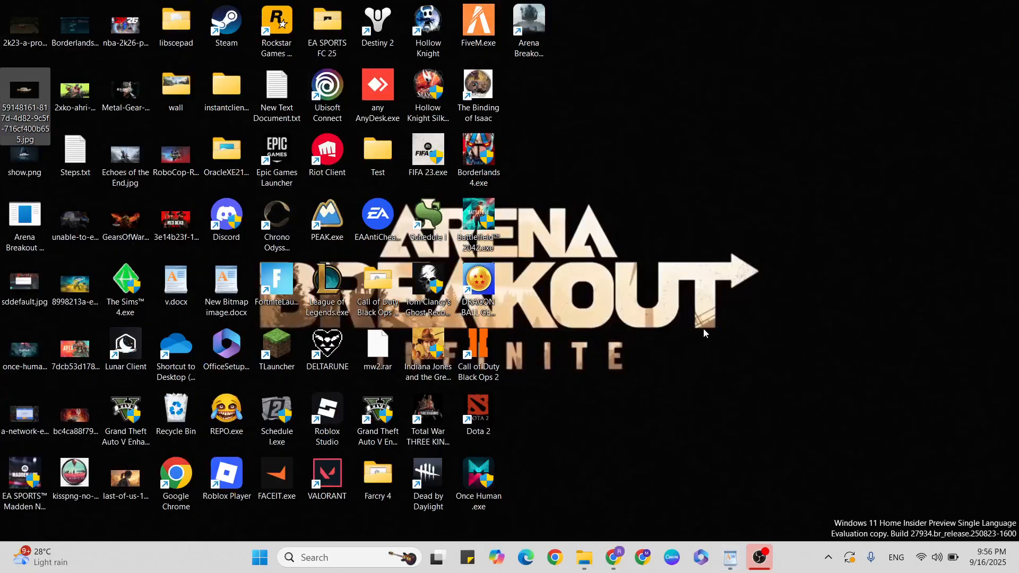
# Set the Arena Breakout Infinite shortcut to Windows 7 compatibility and Run as administrator.
pyautogui.click(529, 23)
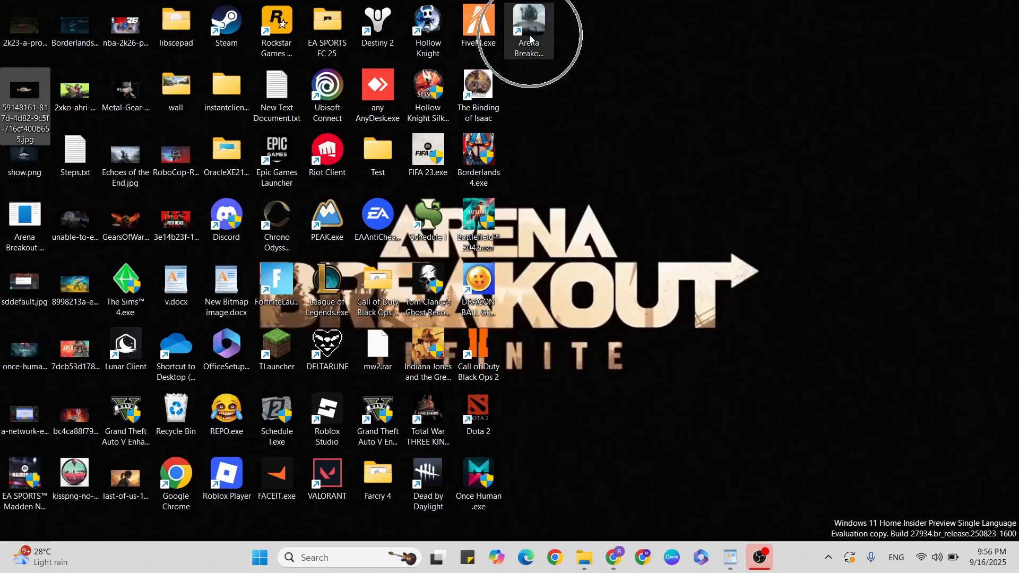
pyautogui.rightClick(527, 29)
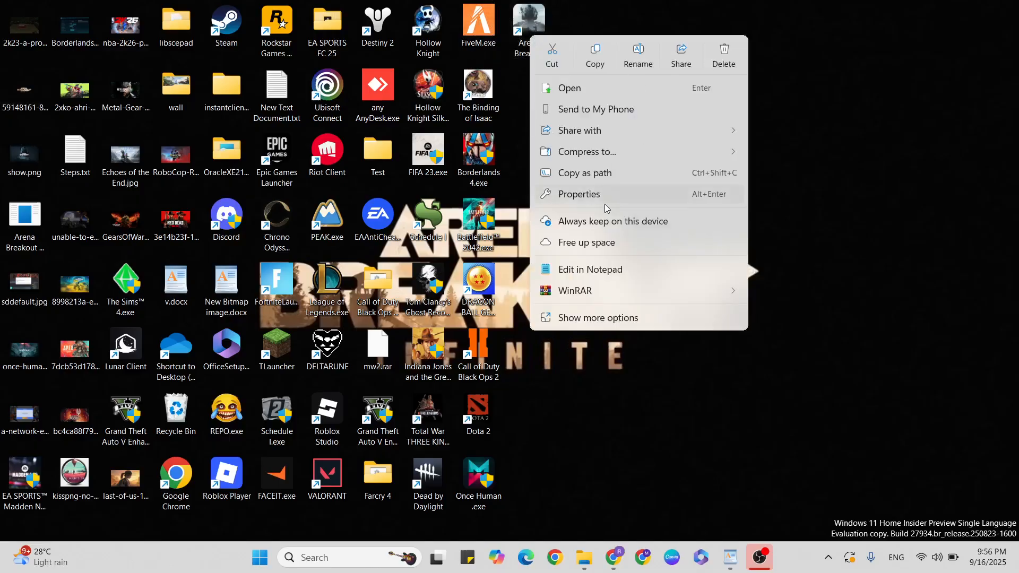
pyautogui.click(578, 194)
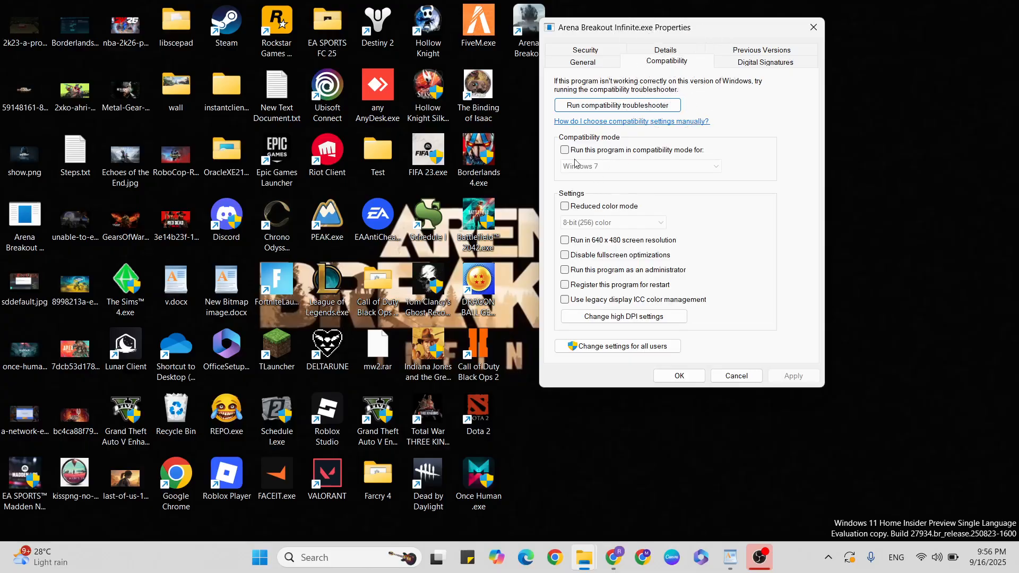
pyautogui.click(564, 150)
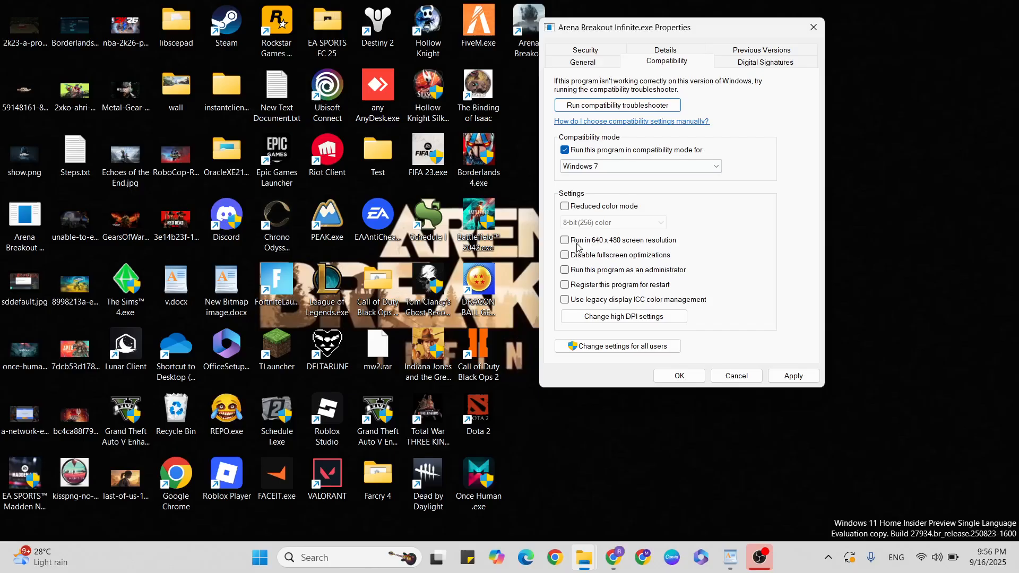
pyautogui.click(565, 270)
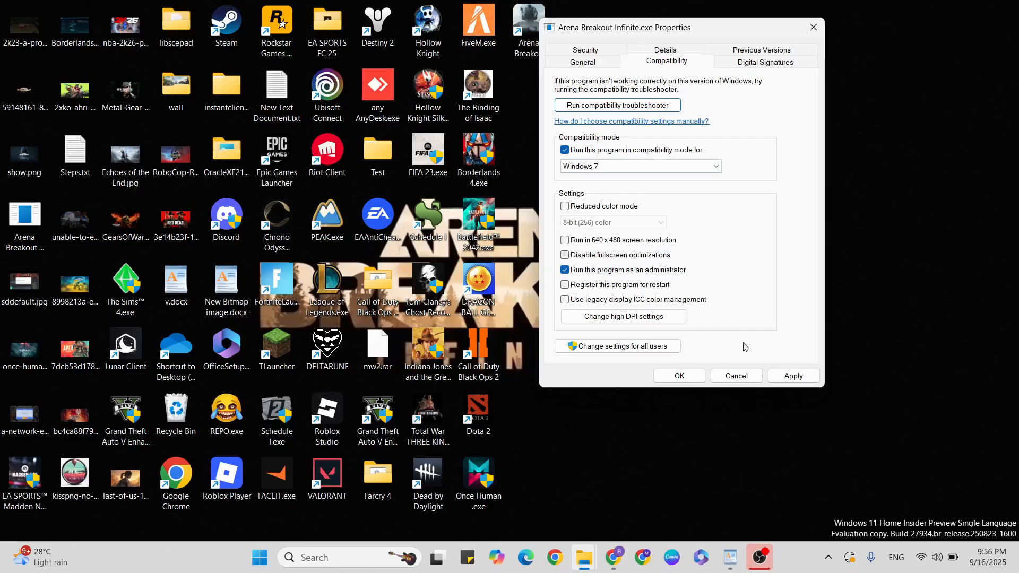
pyautogui.moveTo(736, 375)
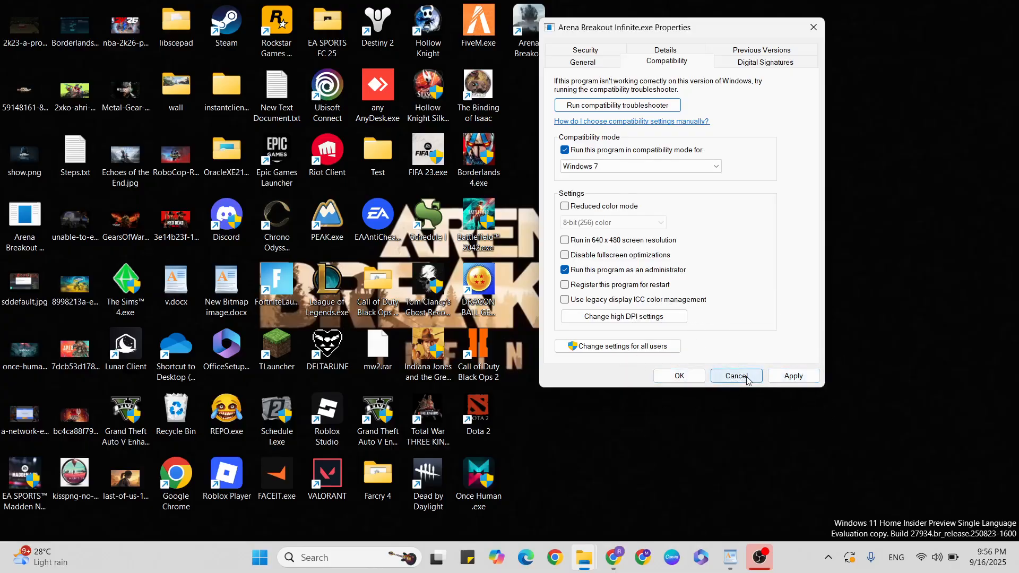
pyautogui.click(735, 376)
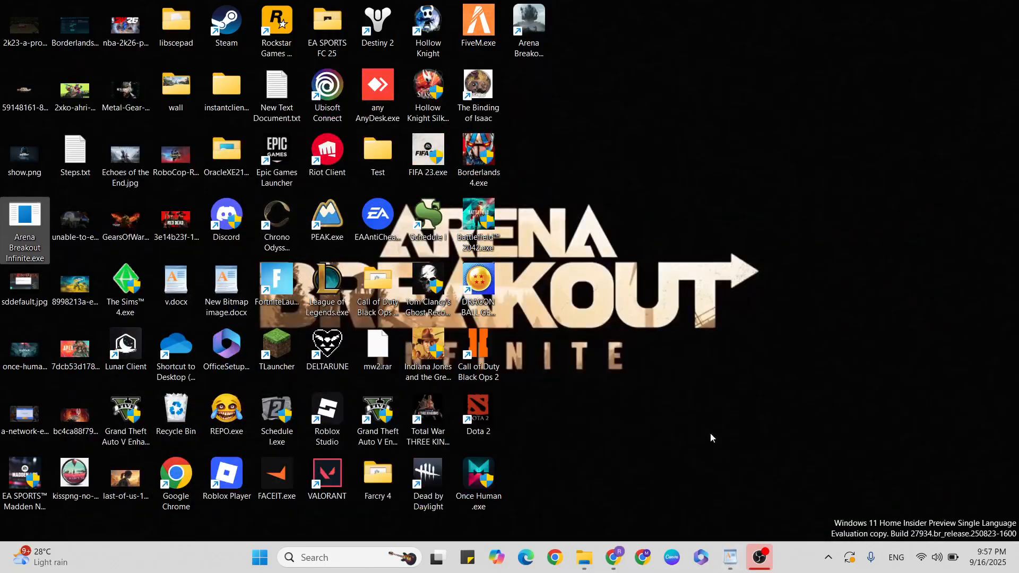
# Search Chrome again for DirectX End-User Runtime, then minimize the browser.
pyautogui.click(554, 562)
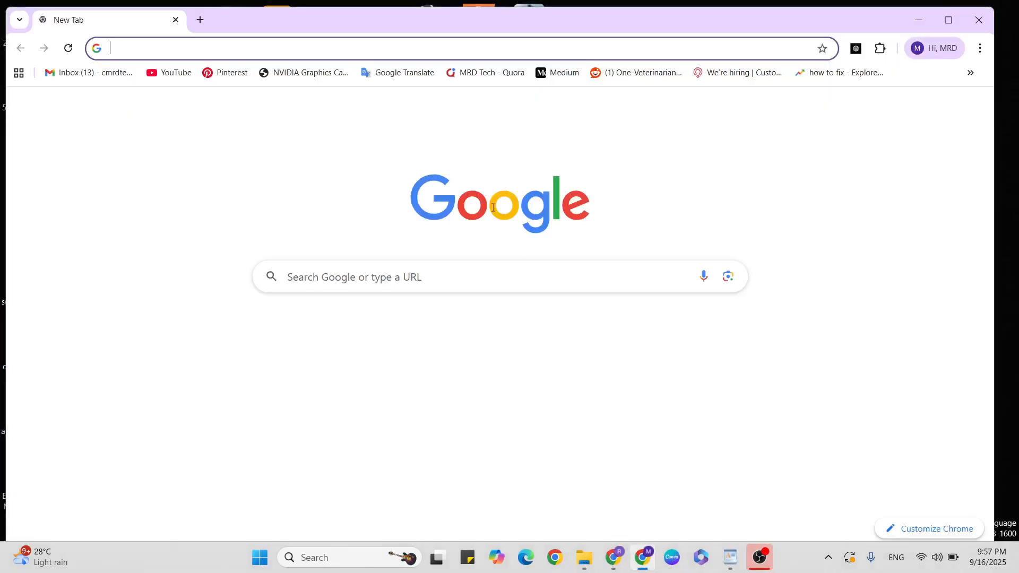
pyautogui.click(455, 49)
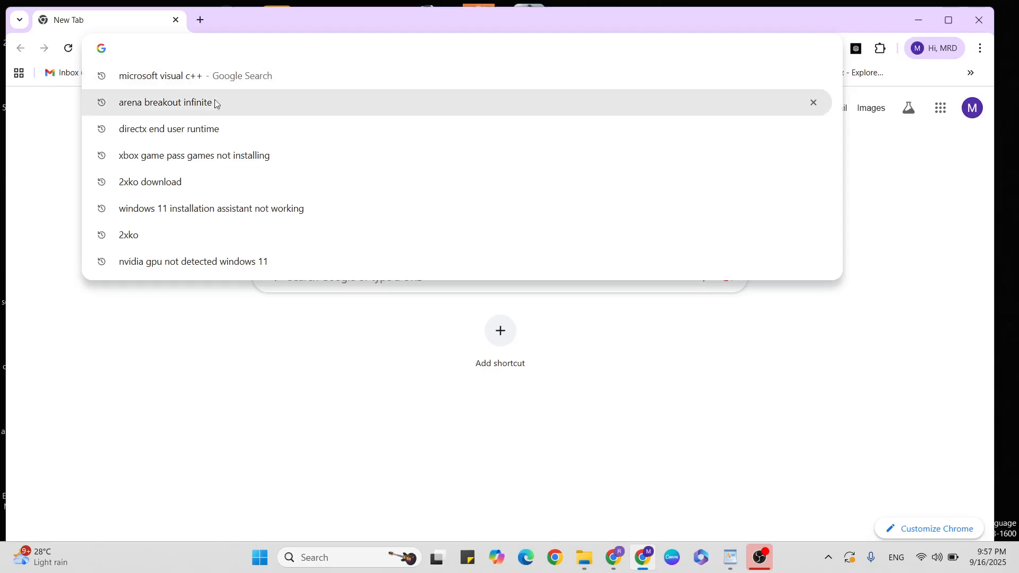
pyautogui.click(168, 128)
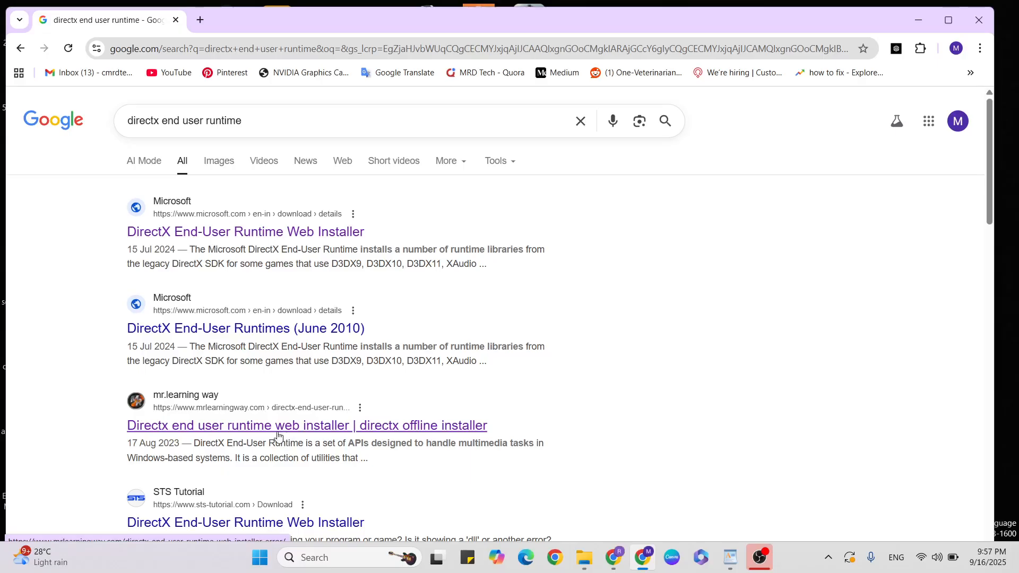
pyautogui.moveTo(316, 422)
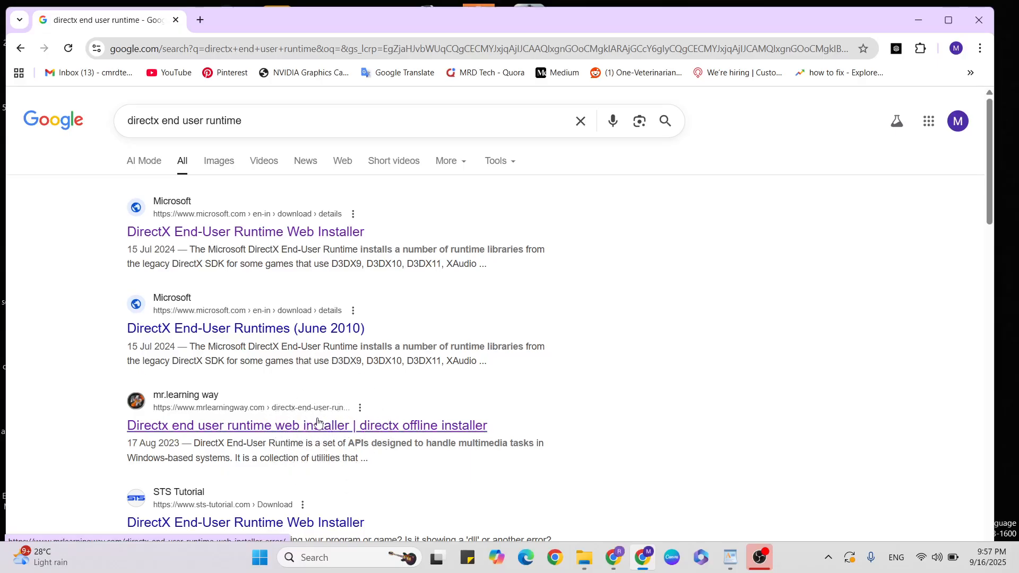
pyautogui.moveTo(943, 89)
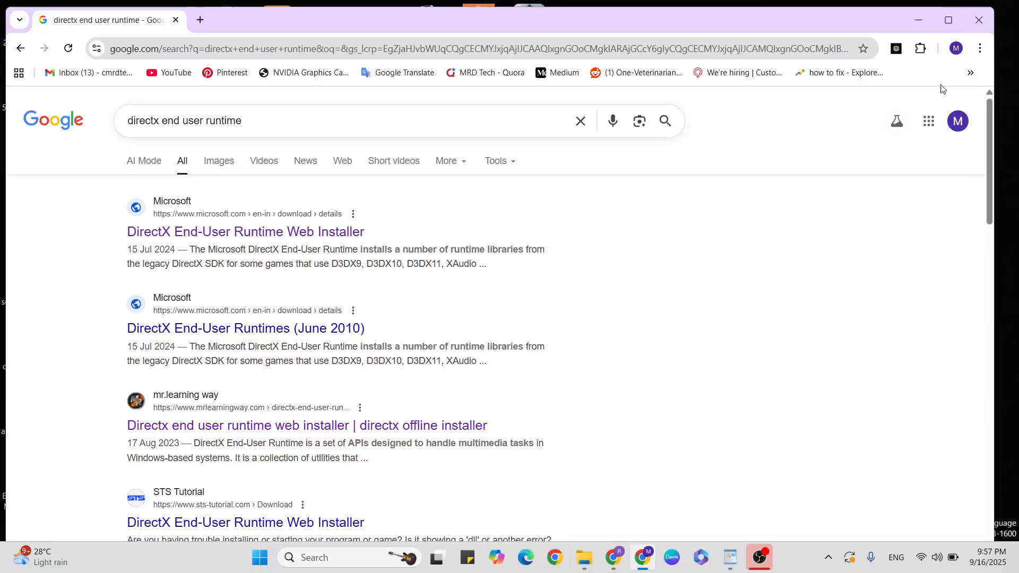
pyautogui.click(918, 20)
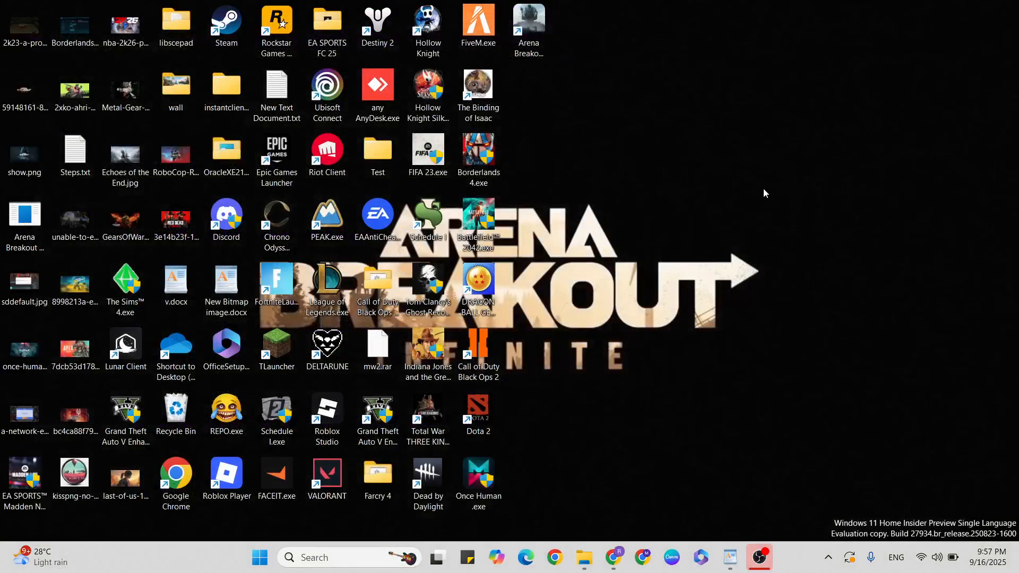
# Launch Steam and open Arena Breakout: Infinite's Properties from the Library.
pyautogui.click(729, 556)
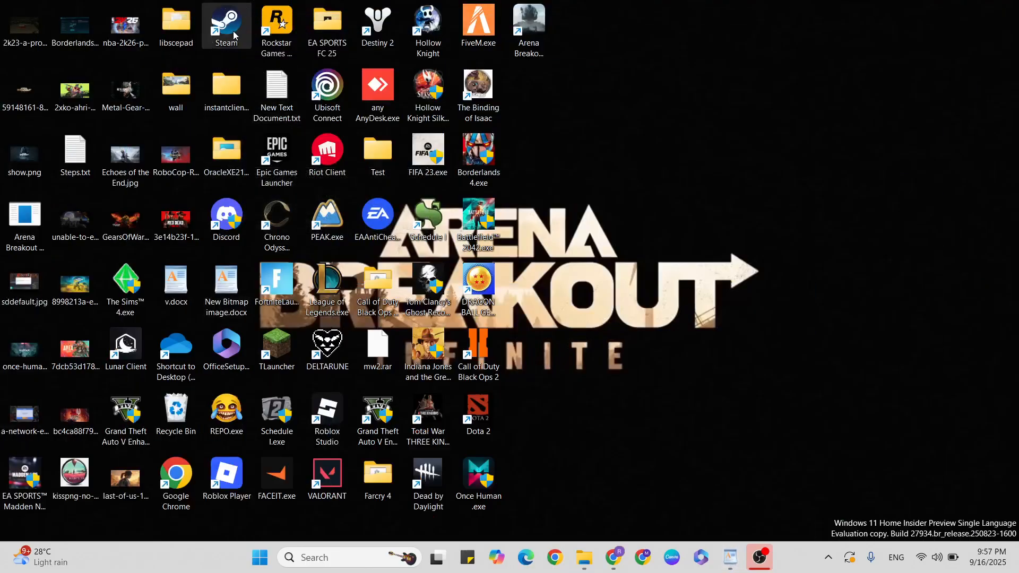
pyautogui.click(211, 41)
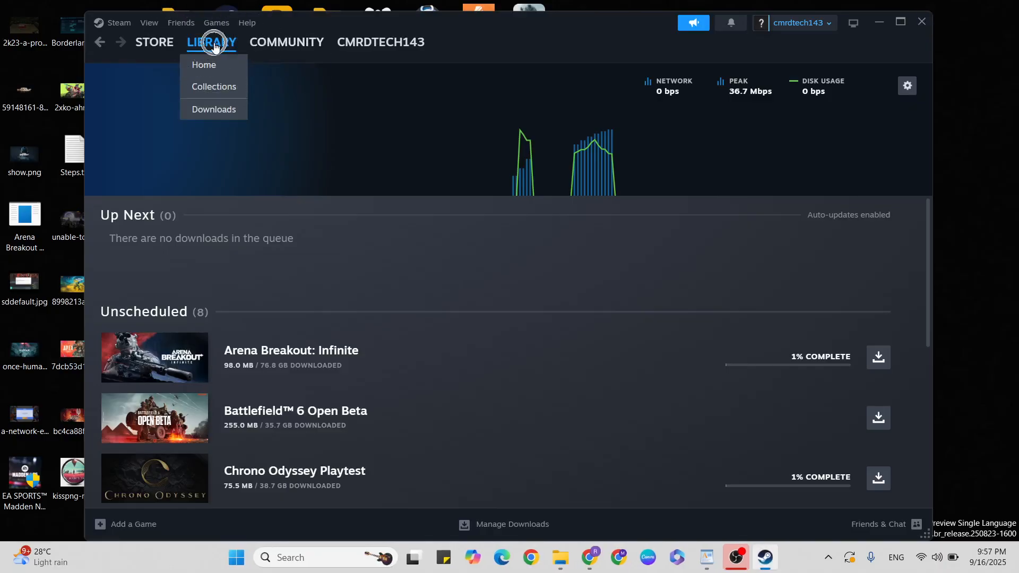
pyautogui.click(204, 64)
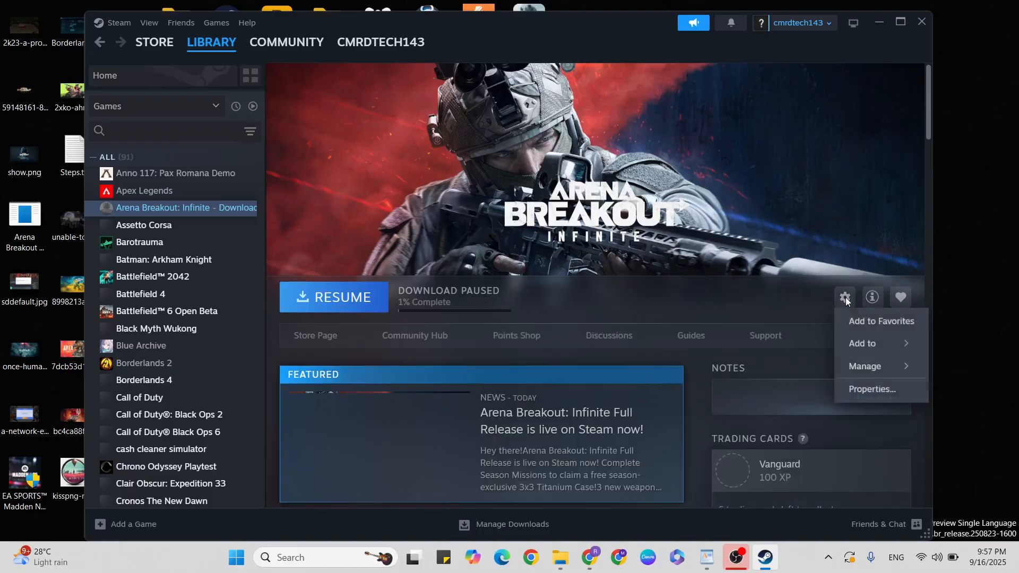
pyautogui.click(872, 389)
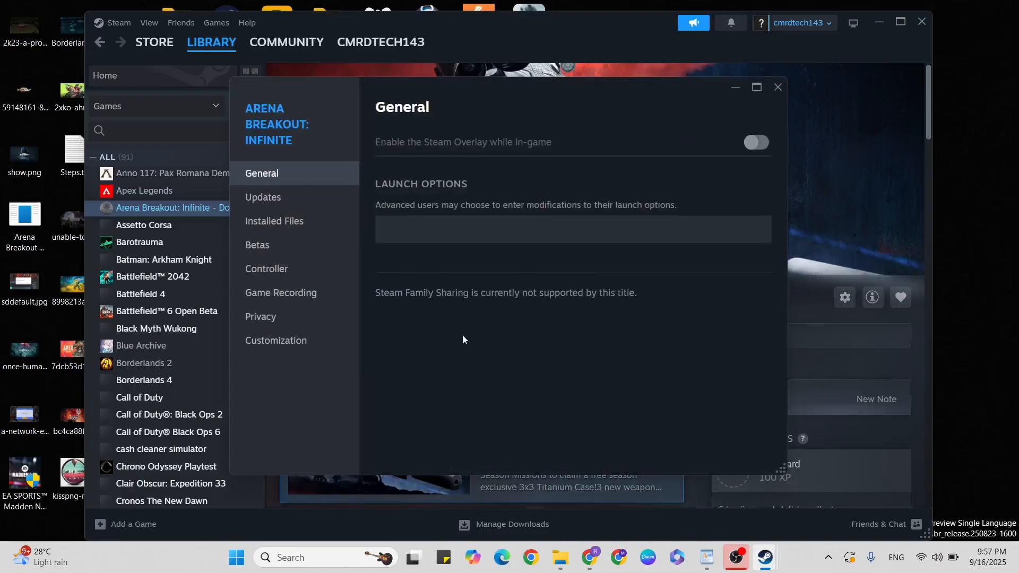
pyautogui.moveTo(386, 193)
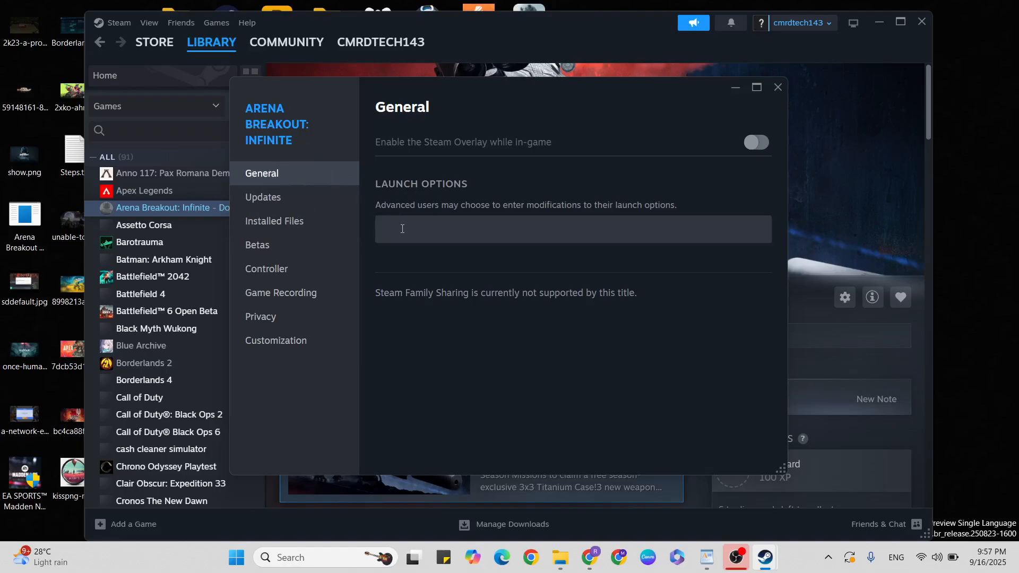
# Enter -d3d12 in Launch Options, fixing the -dx1/-dx11 typos, and close Properties.
pyautogui.click(402, 229)
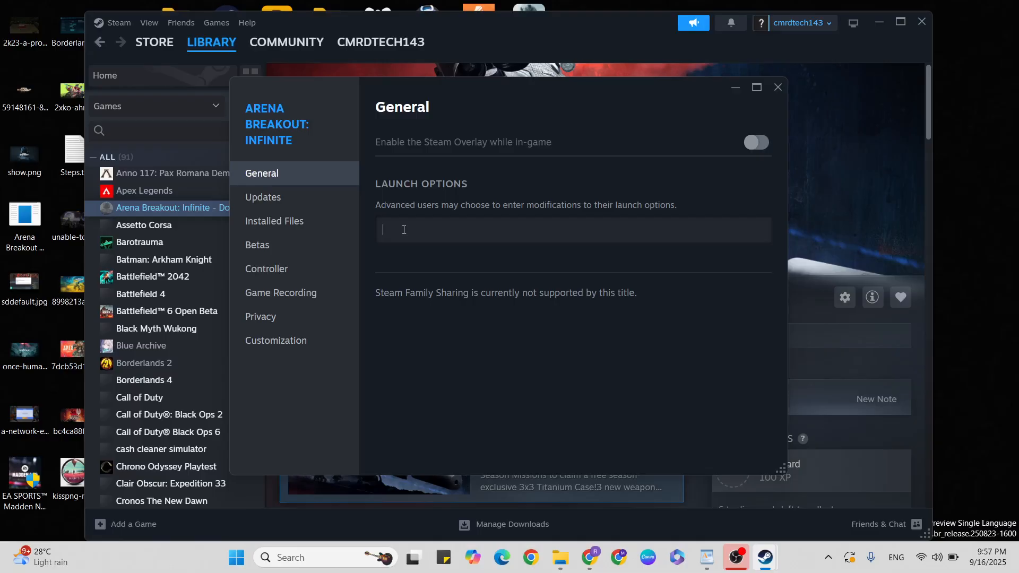
pyautogui.write('-dx12')
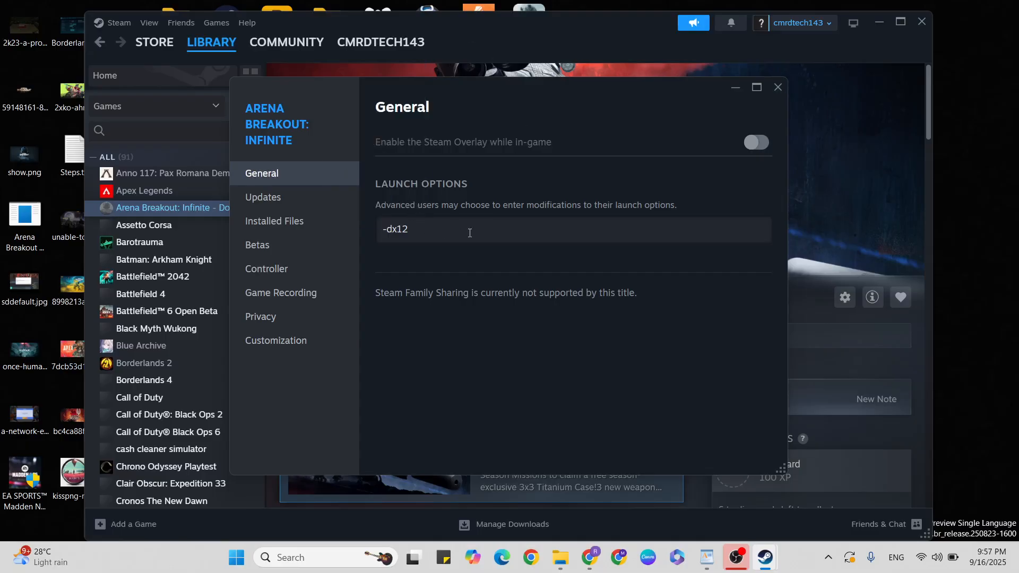
pyautogui.press('Backspace')
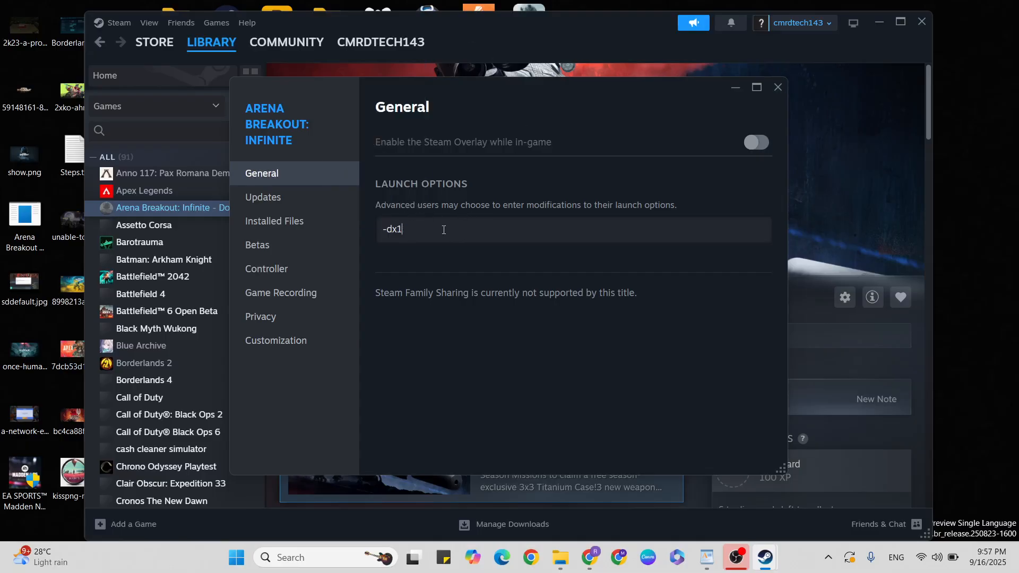
pyautogui.press('backspace')
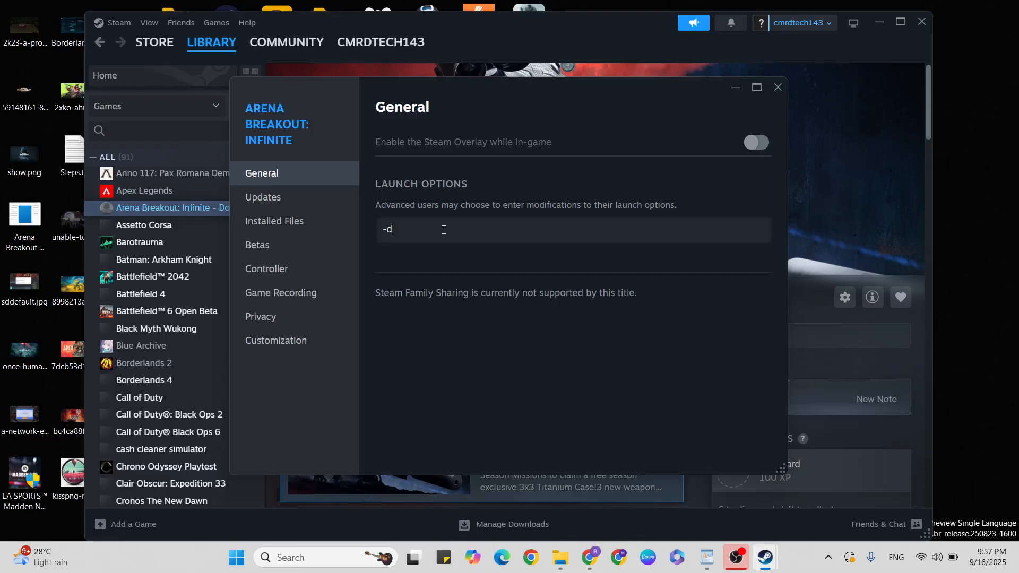
pyautogui.write('x11')
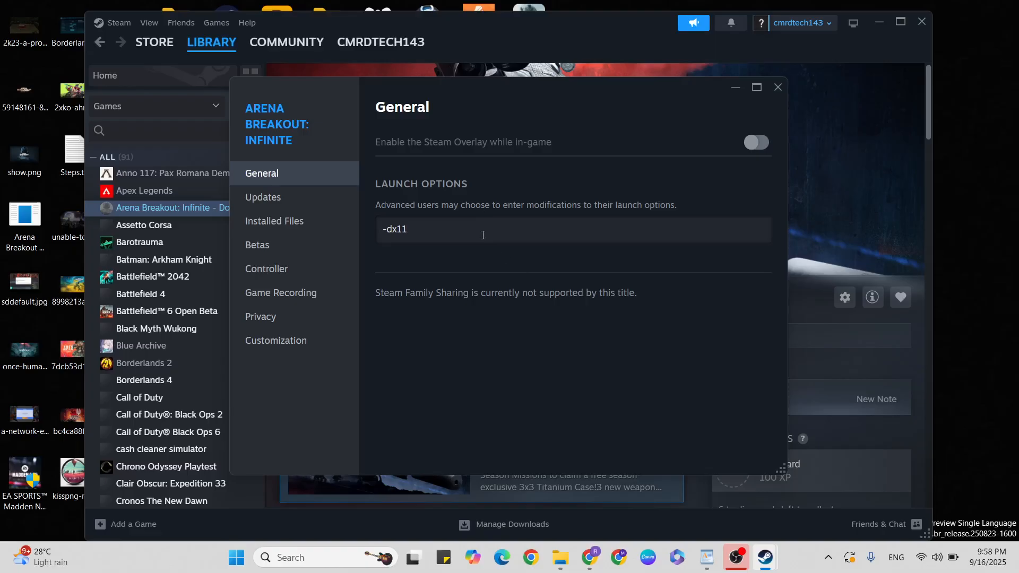
pyautogui.press('Backspace')
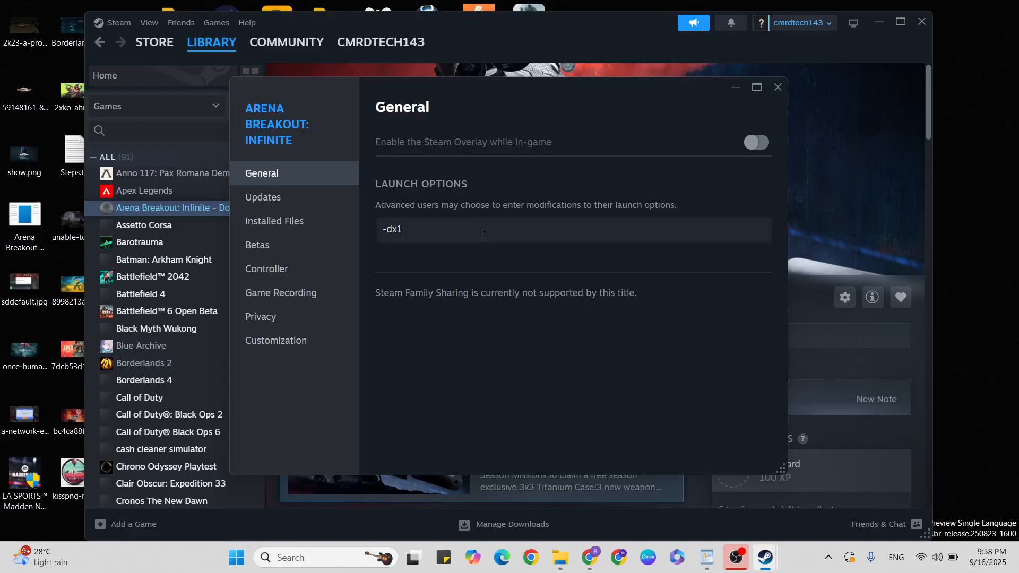
pyautogui.press('Backspace')
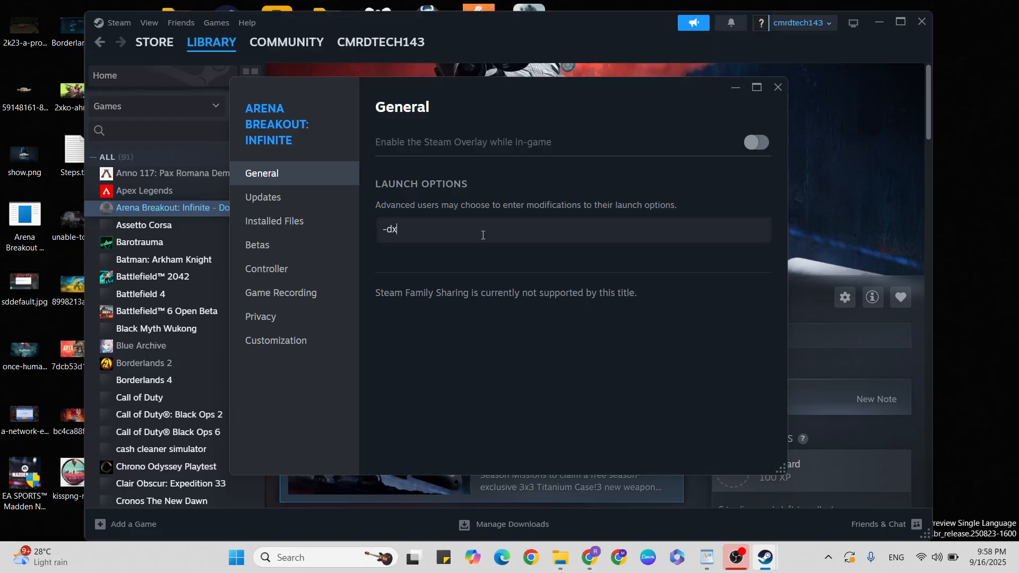
pyautogui.press('Backspace')
pyautogui.write('3d12')
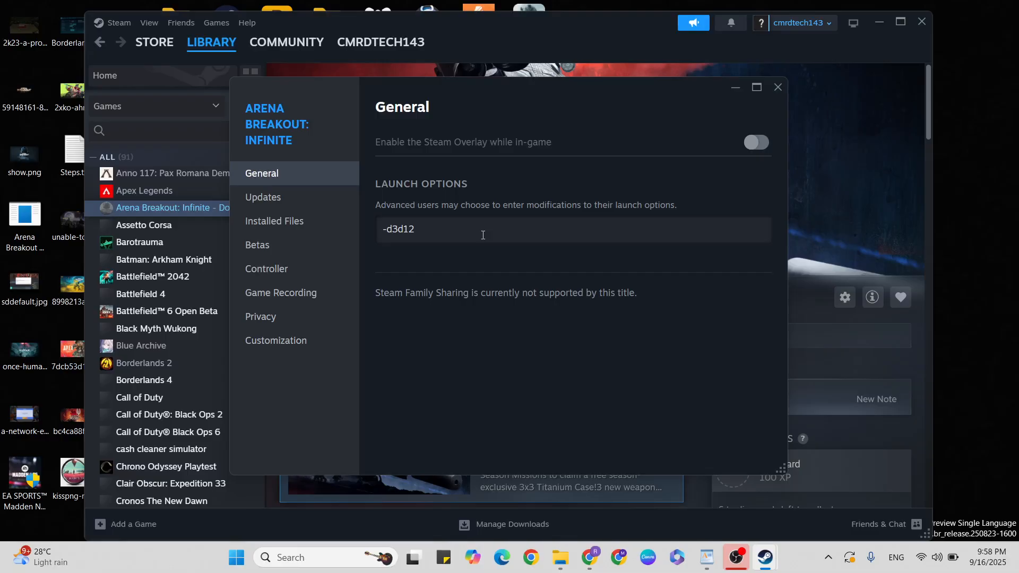
pyautogui.moveTo(629, 215)
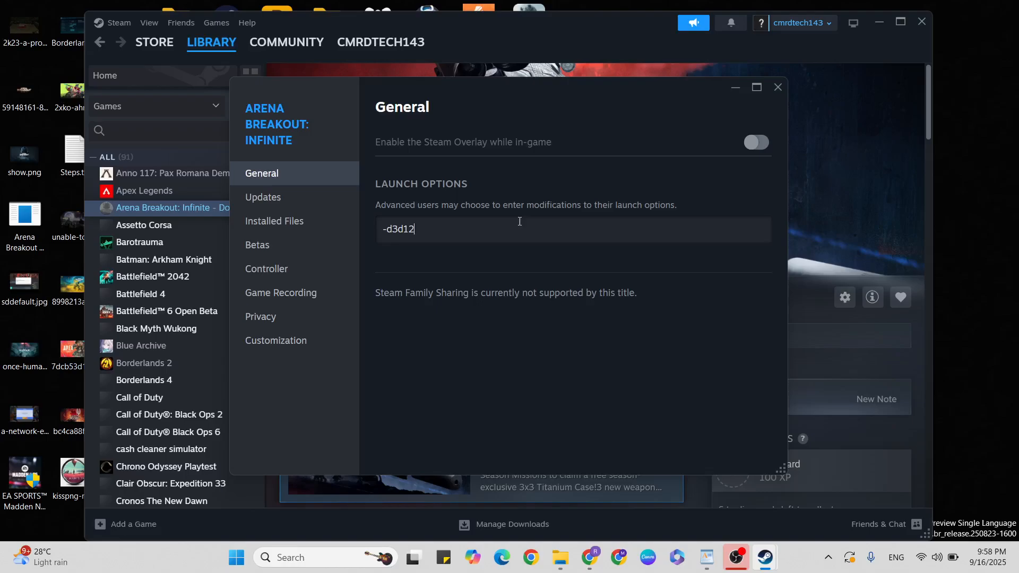
pyautogui.click(777, 87)
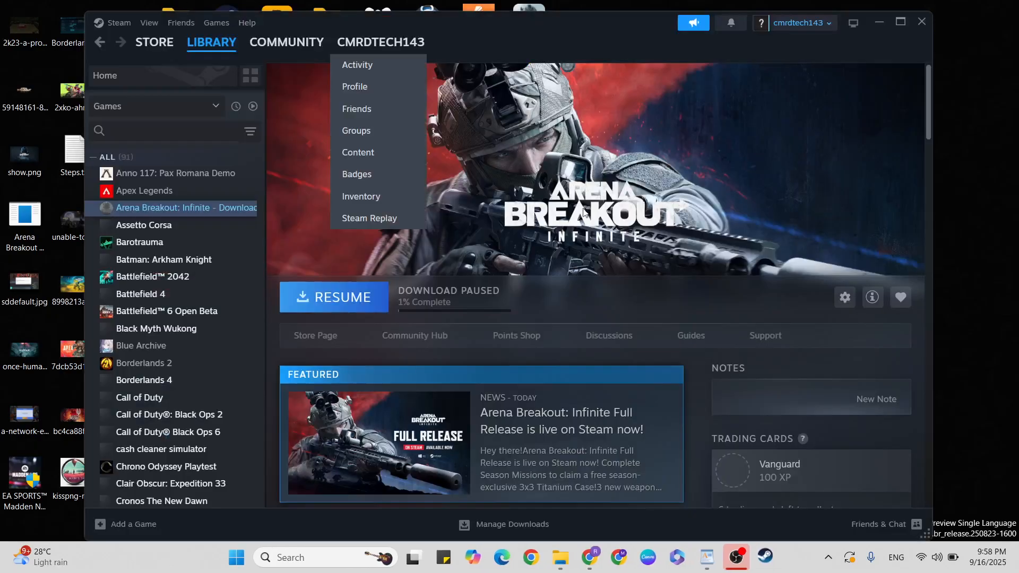
# Reopen Properties to verify -d3d12, view Installed Files, then close Steam.
pyautogui.click(845, 298)
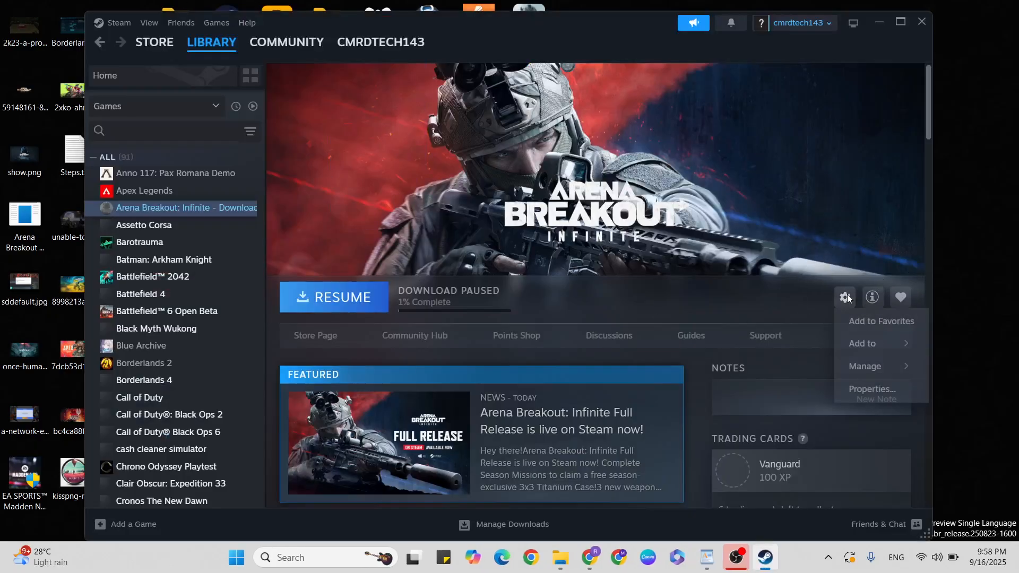
pyautogui.click(872, 388)
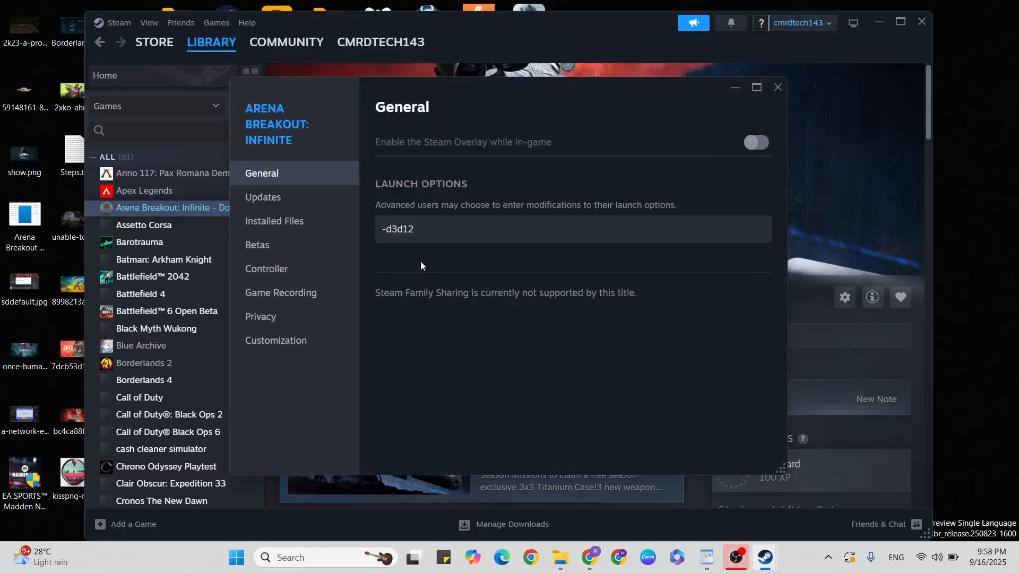
pyautogui.click(274, 220)
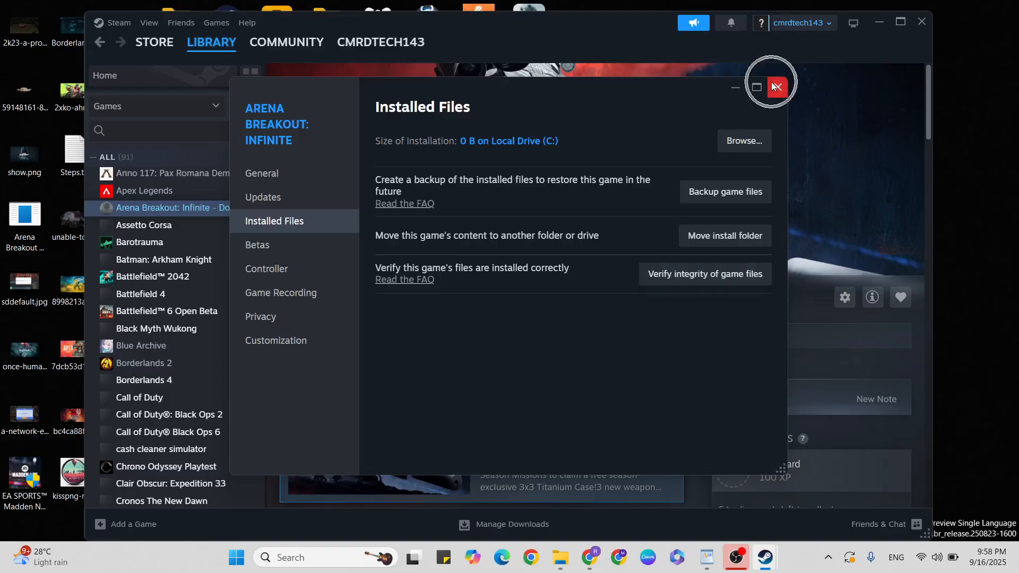
pyautogui.click(777, 86)
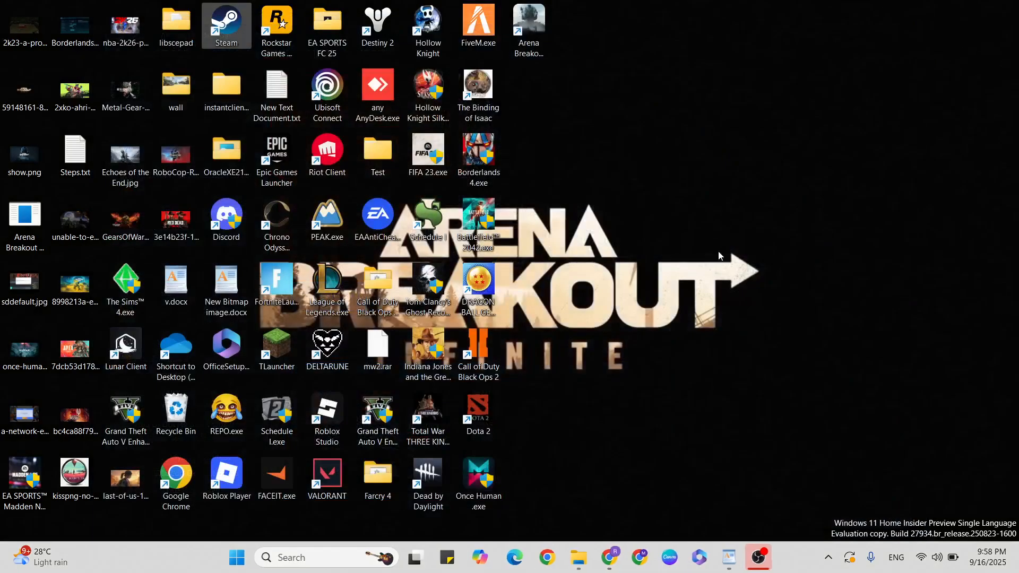
# Open v.docx again and scroll to the closing advice to restart the system.
pyautogui.doubleClick(176, 280)
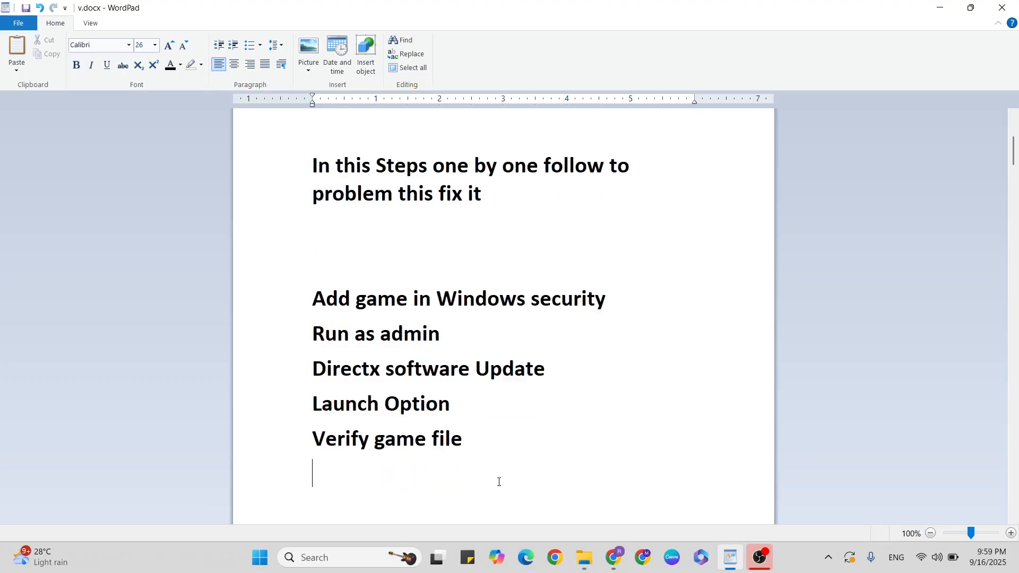
pyautogui.scroll(-3)
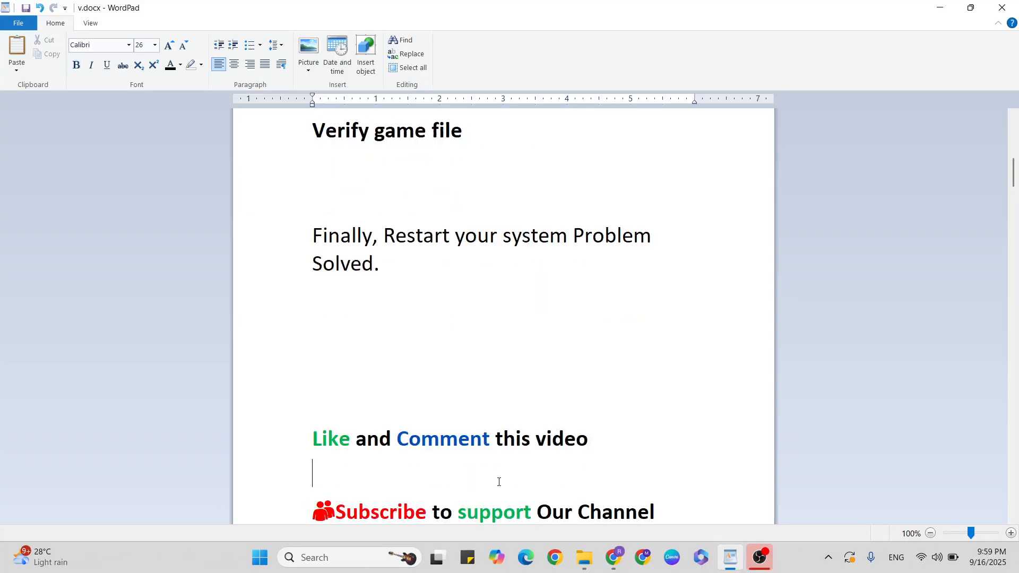